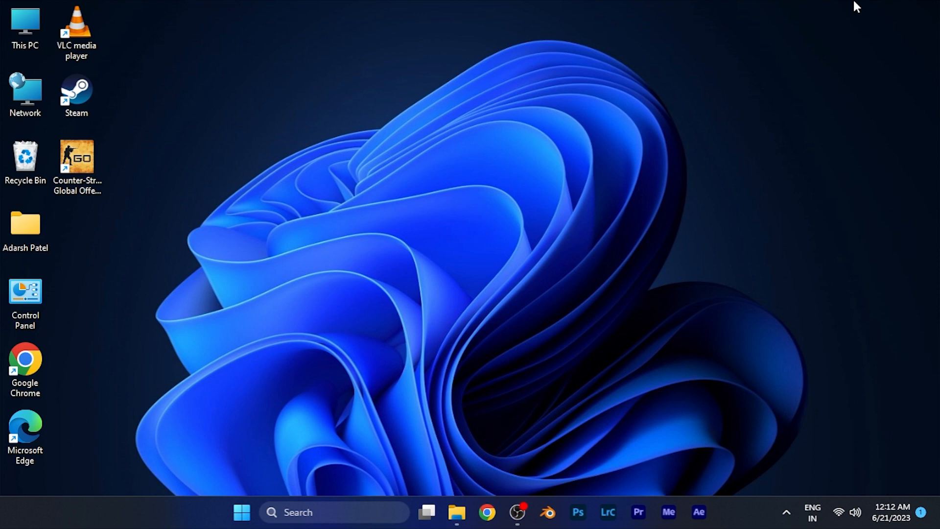
{"action": "mouse_move", "coordinate": [693, 451]}
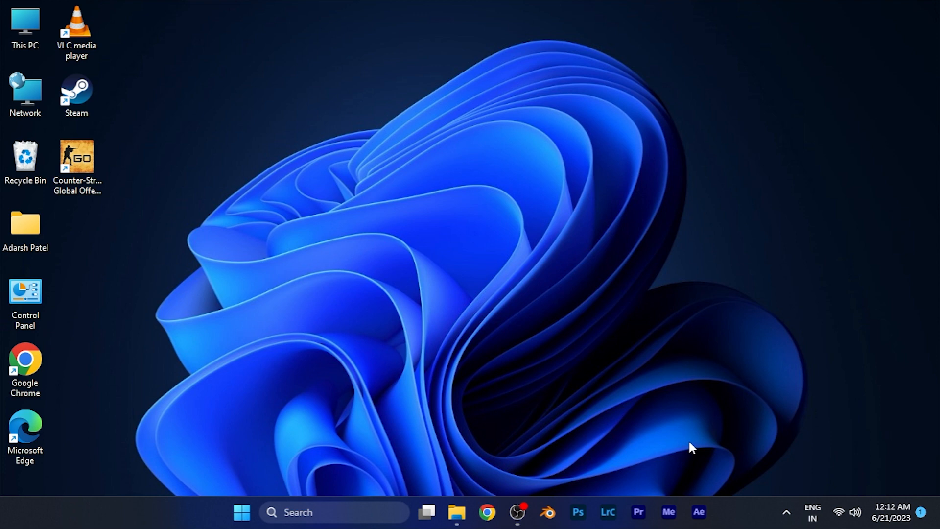
{"action": "mouse_move", "coordinate": [572, 449]}
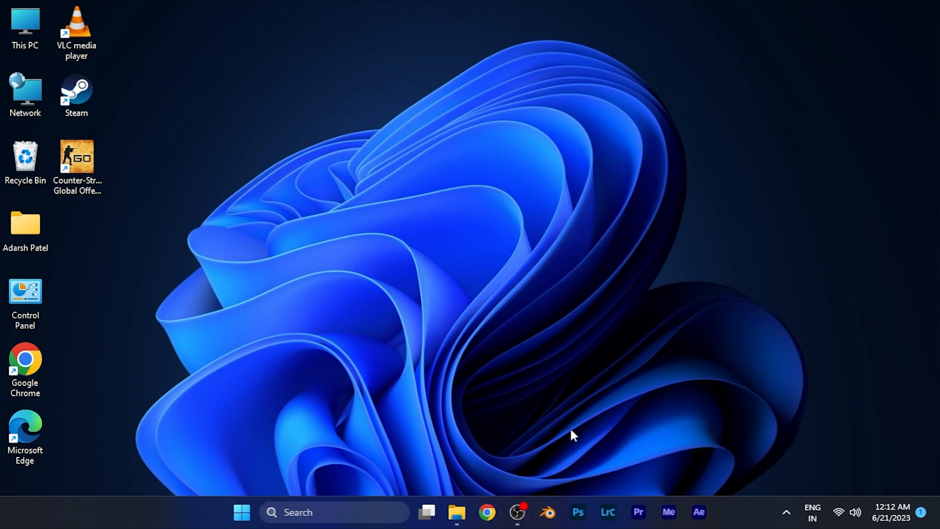
Step: Launch Google Chrome from the Windows desktop
{"action": "left_click", "coordinate": [486, 513]}
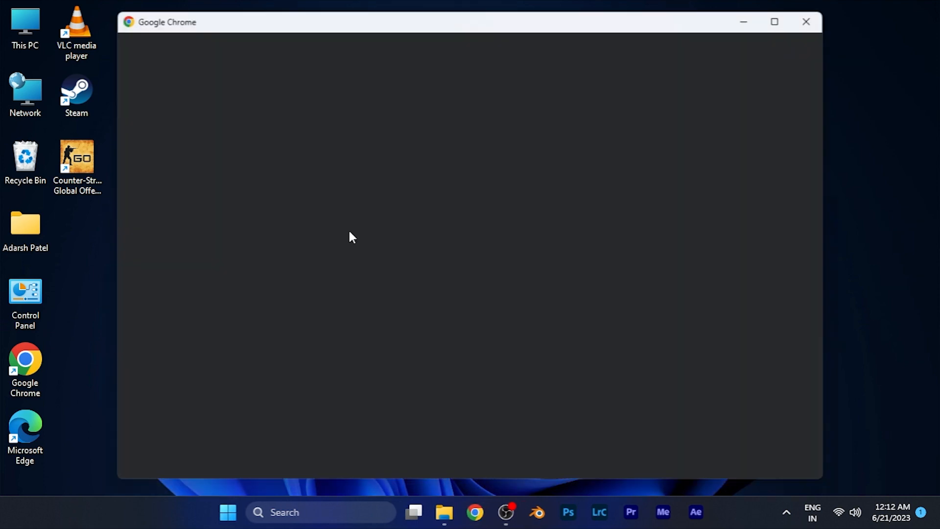
Step: Show the Me account menu with Settings & Privacy from the LinkedIn profile page
{"action": "left_click", "coordinate": [775, 22]}
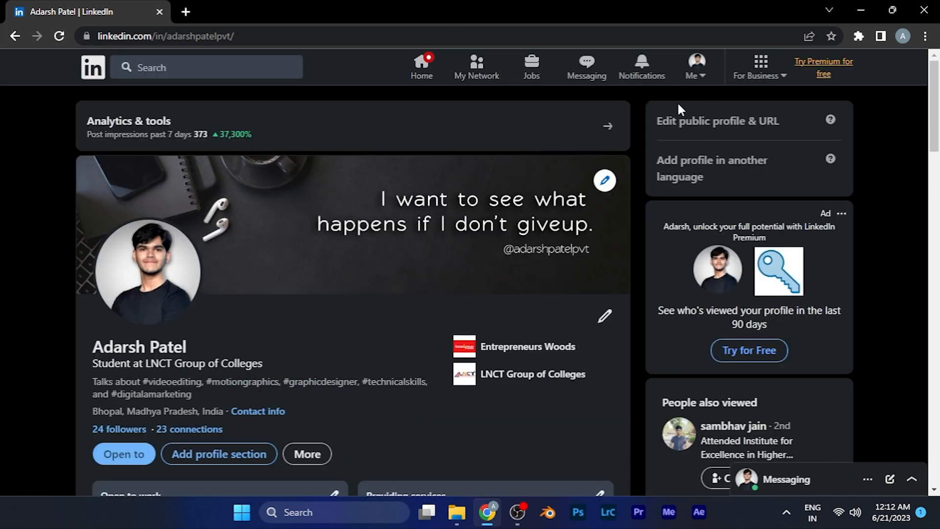
{"action": "mouse_move", "coordinate": [621, 174]}
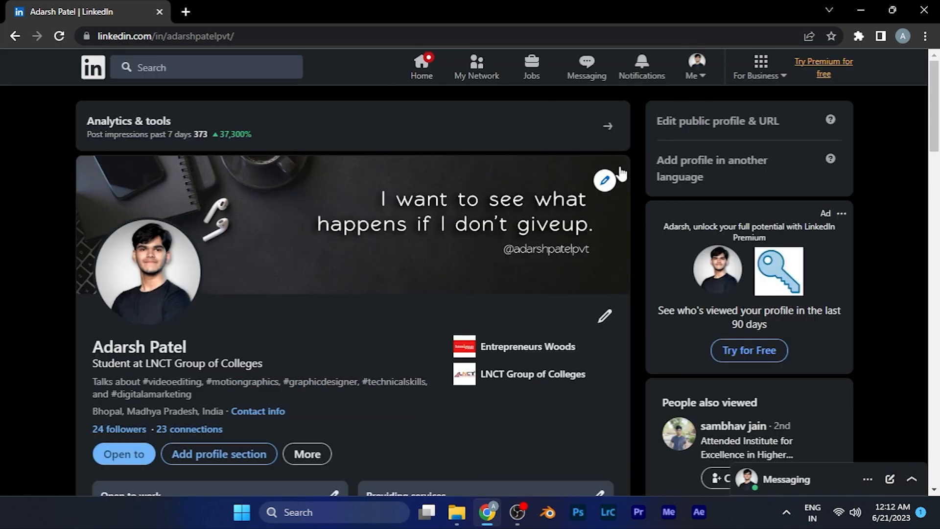
{"action": "mouse_move", "coordinate": [24, 86]}
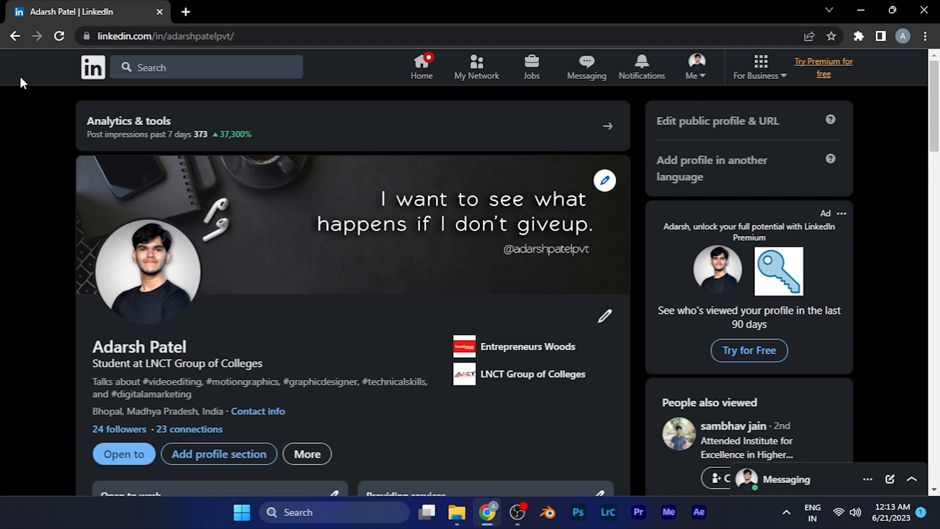
{"action": "mouse_move", "coordinate": [705, 74]}
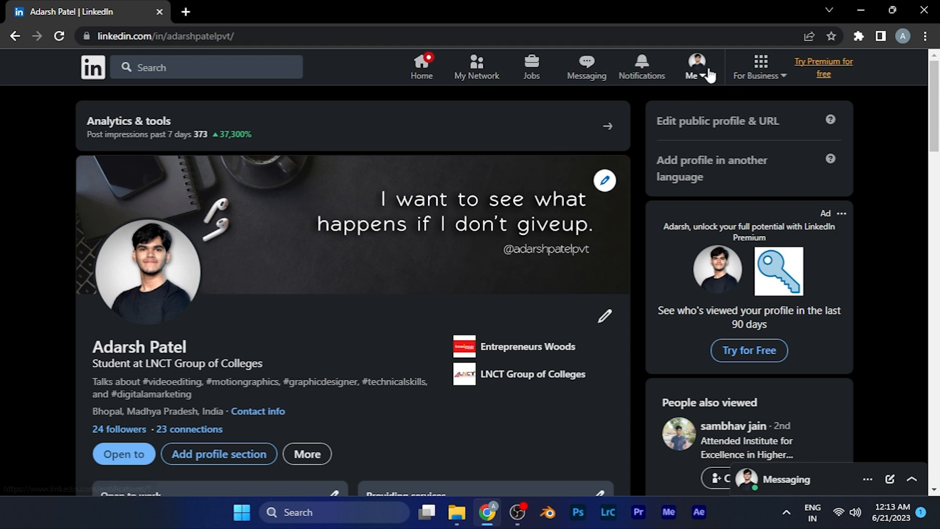
{"action": "left_click", "coordinate": [698, 64]}
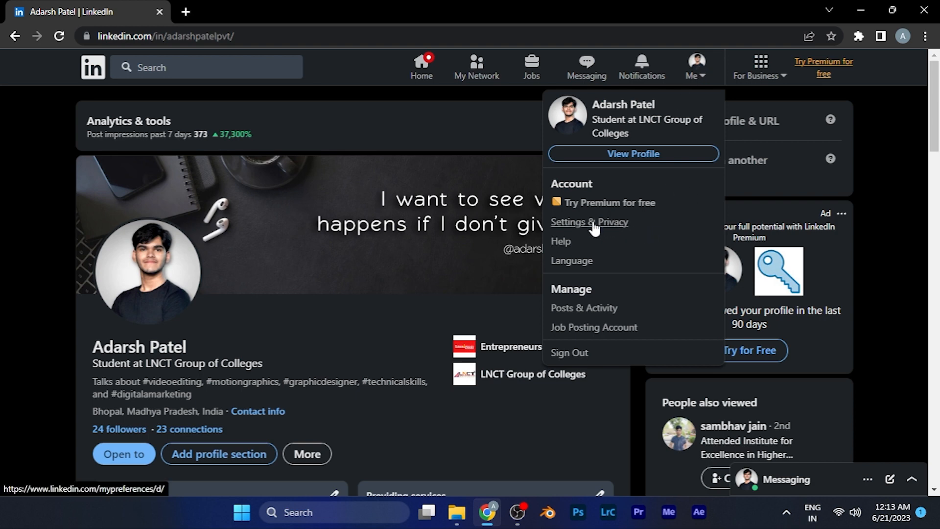
Step: Go to Settings & Privacy and bring General preferences into view
{"action": "left_click", "coordinate": [589, 222]}
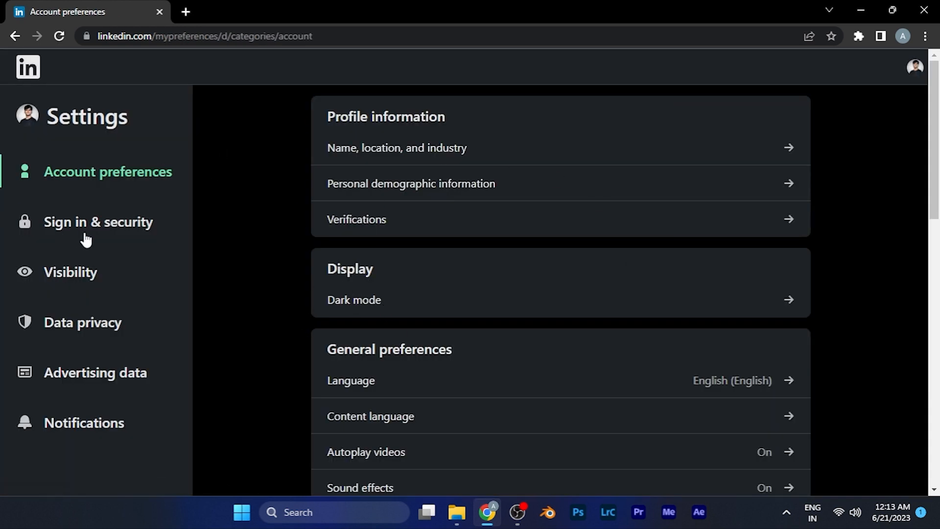
{"action": "mouse_move", "coordinate": [137, 176]}
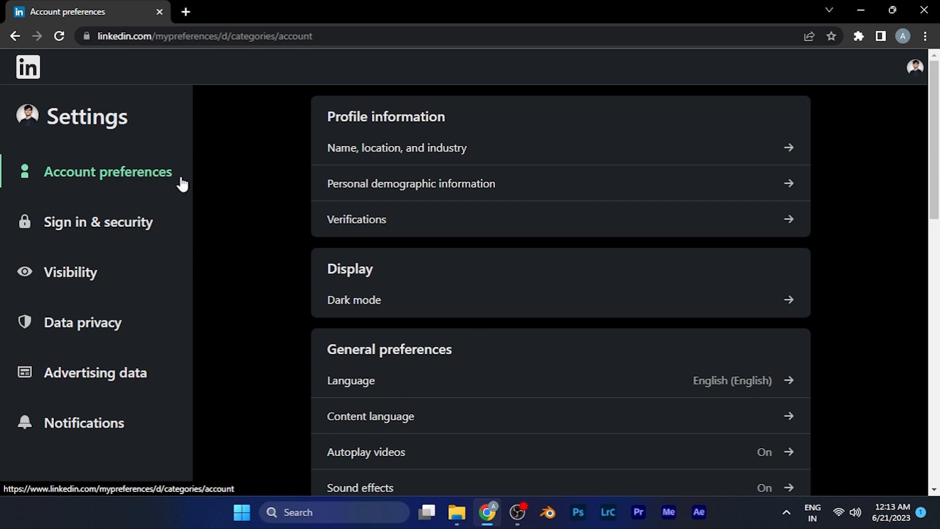
{"action": "mouse_move", "coordinate": [671, 196]}
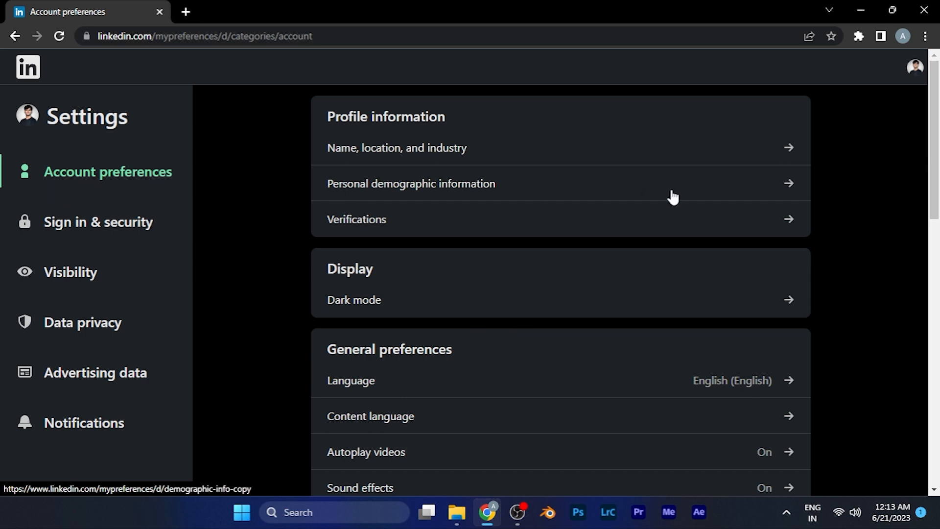
{"action": "mouse_move", "coordinate": [609, 249]}
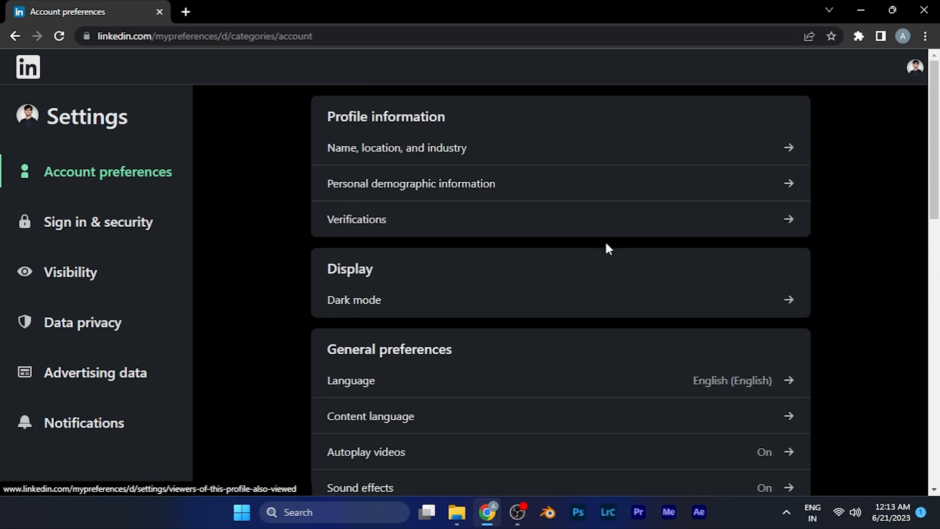
{"action": "mouse_move", "coordinate": [412, 292]}
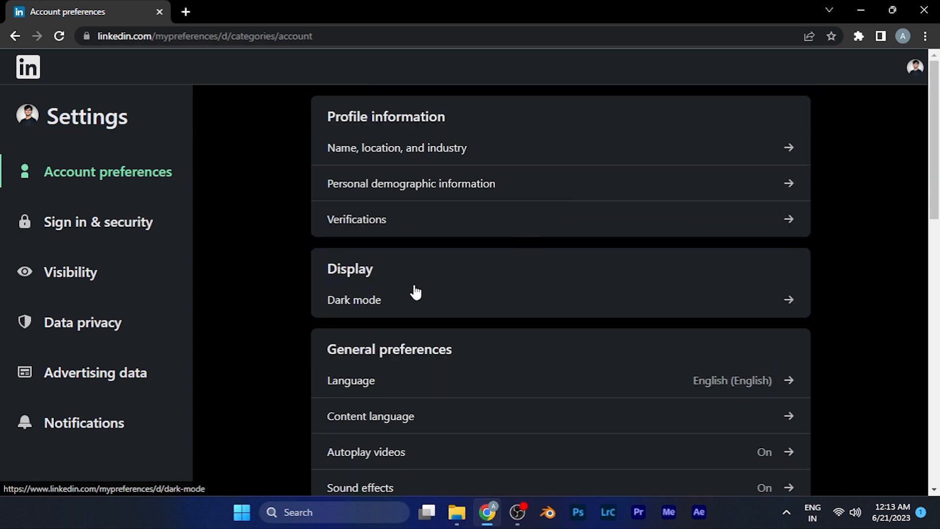
{"action": "scroll", "scroll_direction": "down", "scroll_amount": 3}
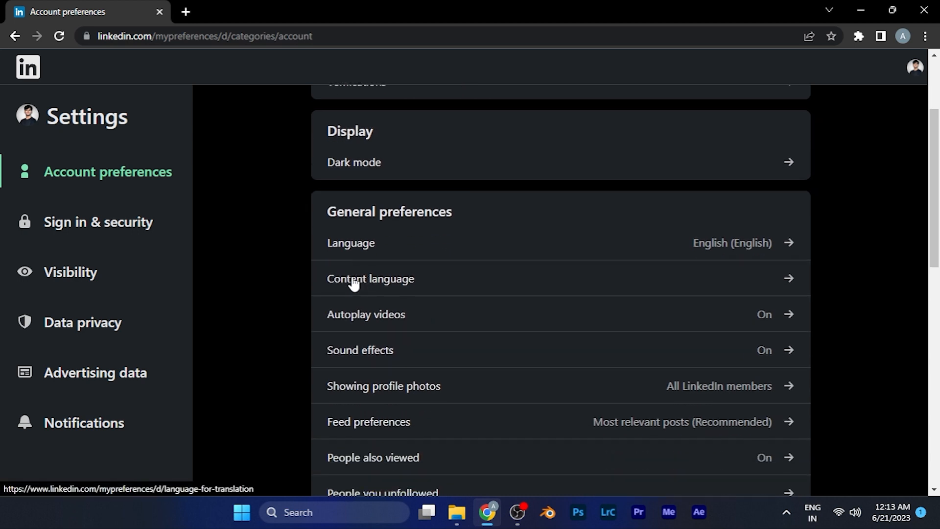
Step: View the Content language setting (English) and browse its Change list of translation languages
{"action": "left_click", "coordinate": [370, 278]}
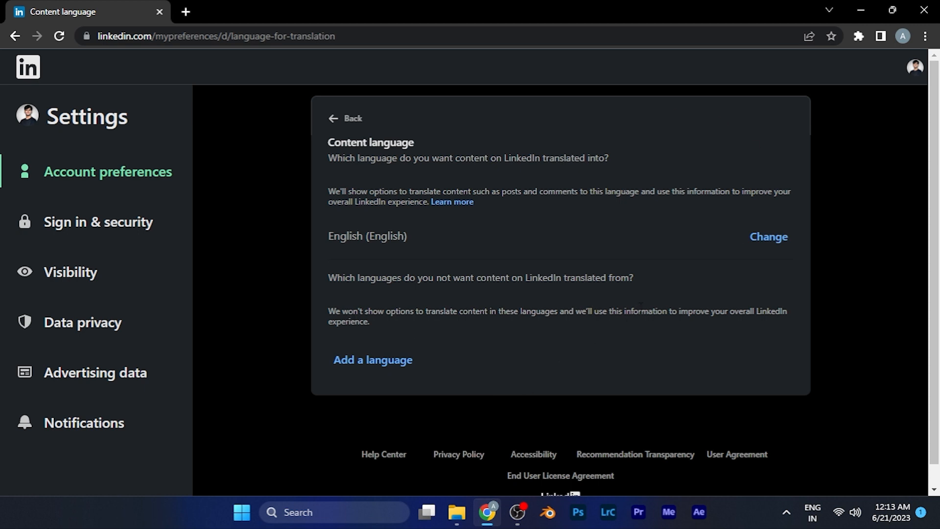
{"action": "mouse_move", "coordinate": [698, 259]}
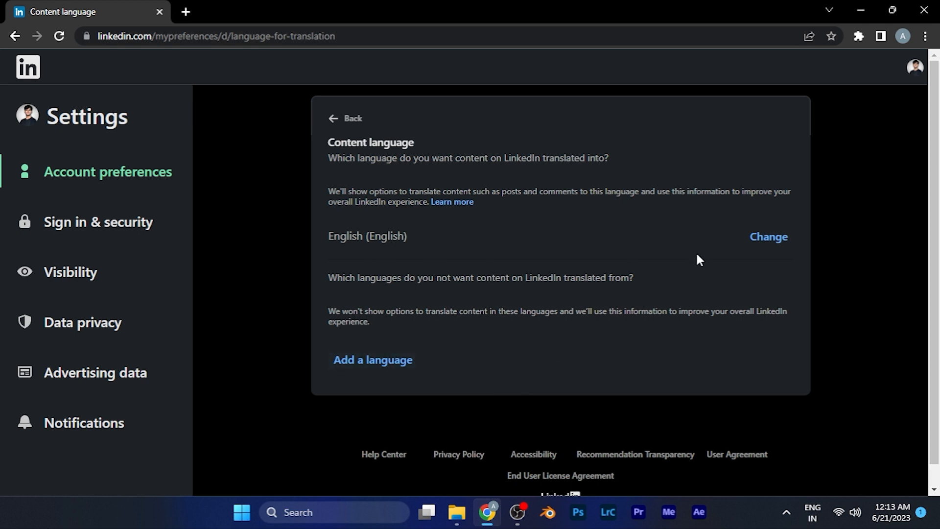
{"action": "left_click", "coordinate": [768, 236]}
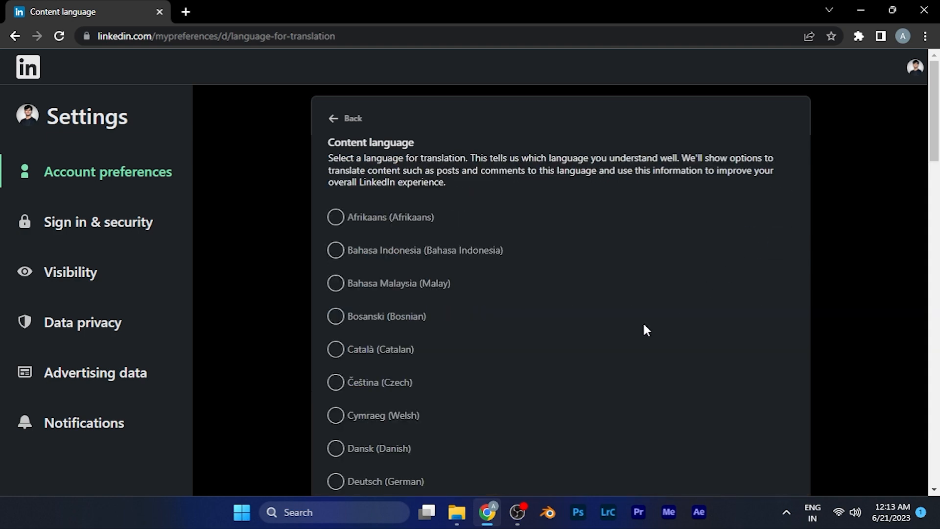
{"action": "scroll", "scroll_direction": "down", "scroll_amount": 3}
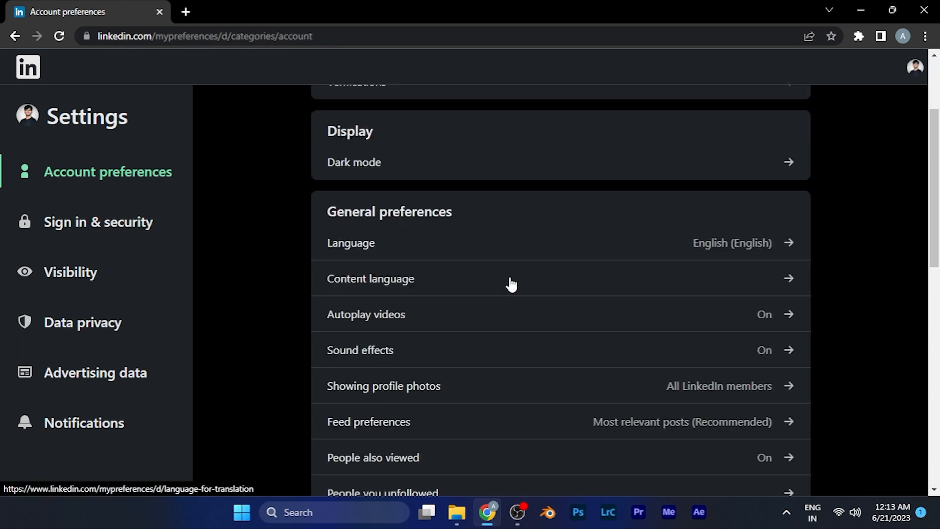
{"action": "left_click", "coordinate": [370, 279]}
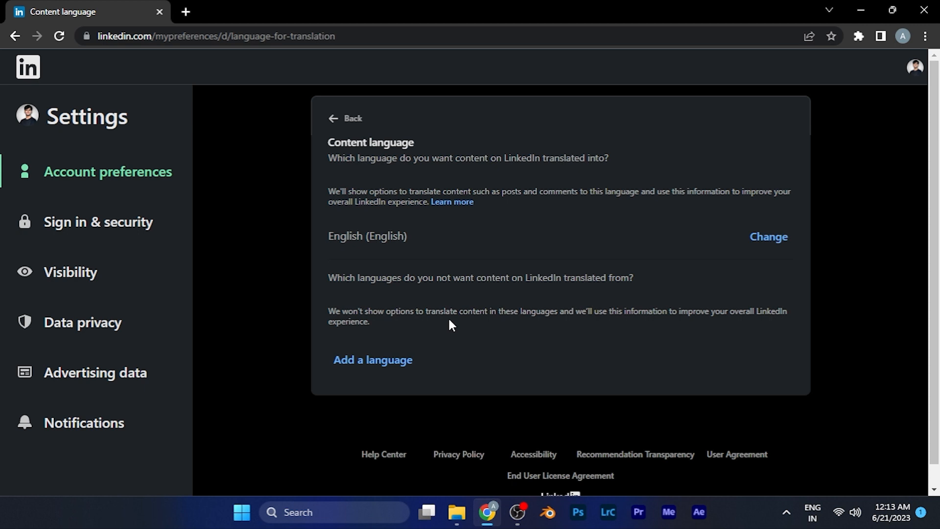
{"action": "mouse_move", "coordinate": [465, 218]}
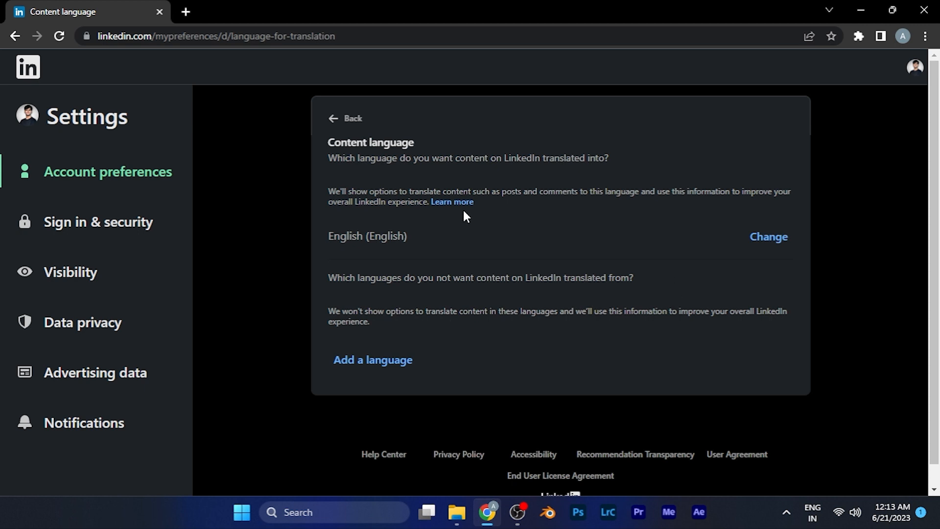
{"action": "mouse_move", "coordinate": [444, 243]}
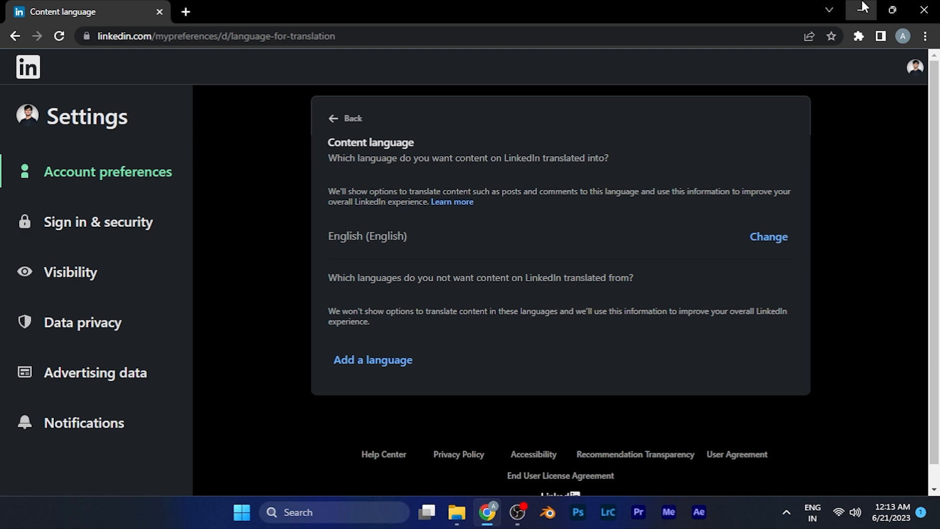
Step: Minimize the browser, leaving the Windows desktop showing
{"action": "left_click", "coordinate": [862, 9]}
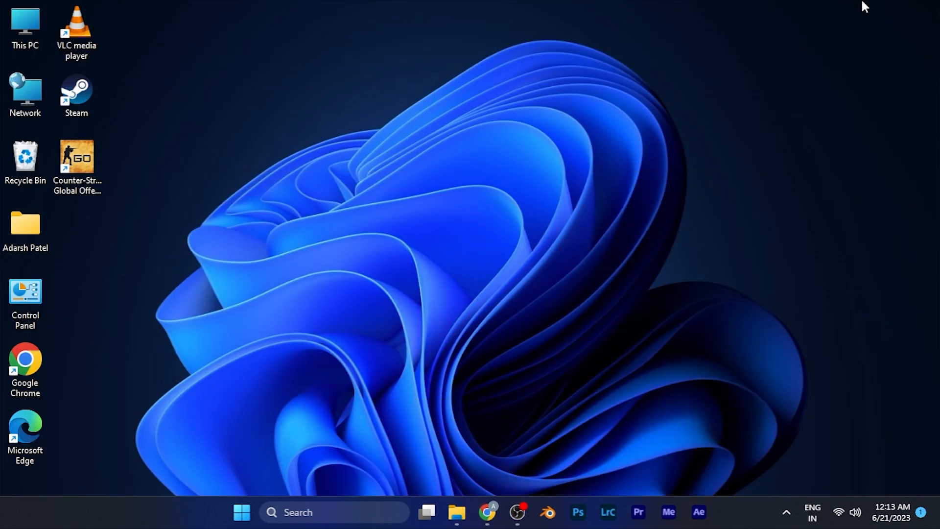